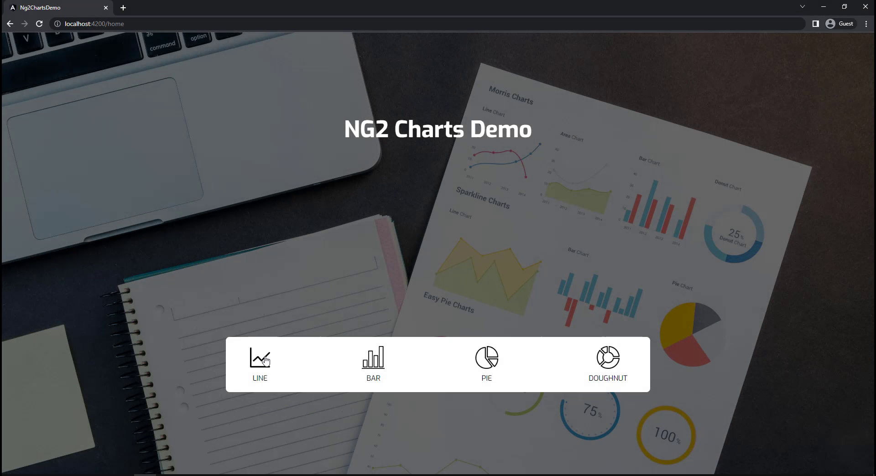
# Visit the empty bar, doughnut and line chart pages, then start a new browser tab.
pyautogui.click(372, 364)
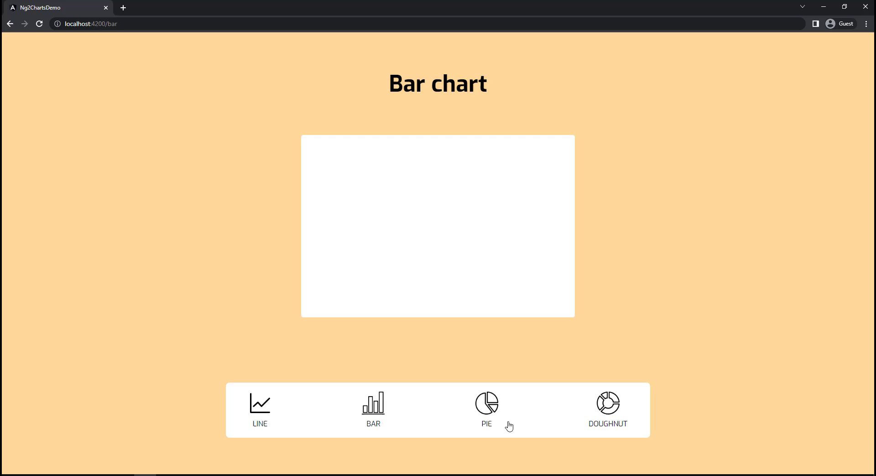
pyautogui.click(606, 405)
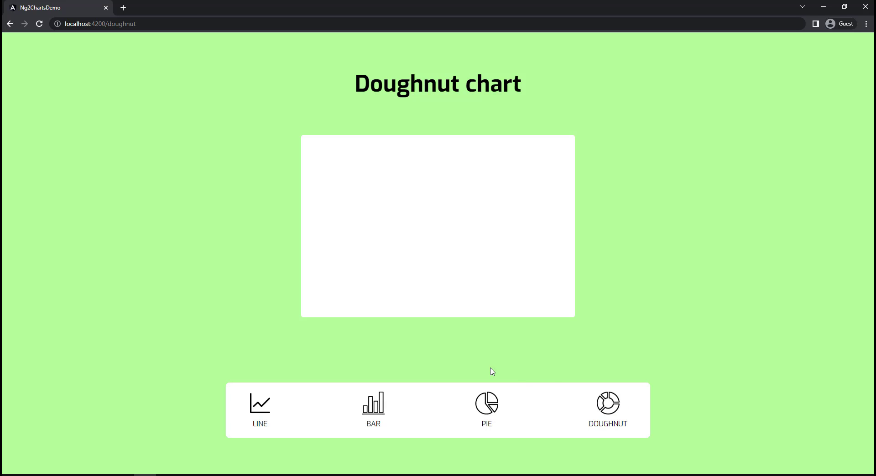
pyautogui.click(259, 408)
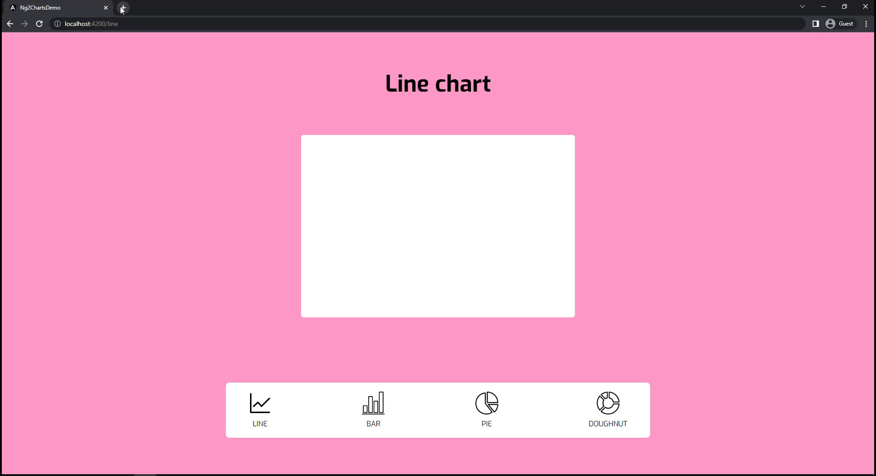
pyautogui.click(122, 8)
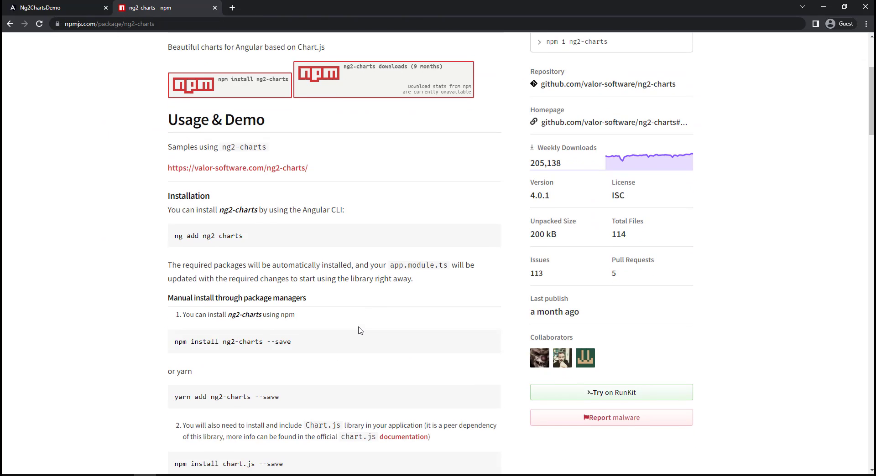
# Scroll the ng2-charts npm page down to its Installation section.
pyautogui.scroll(-3)
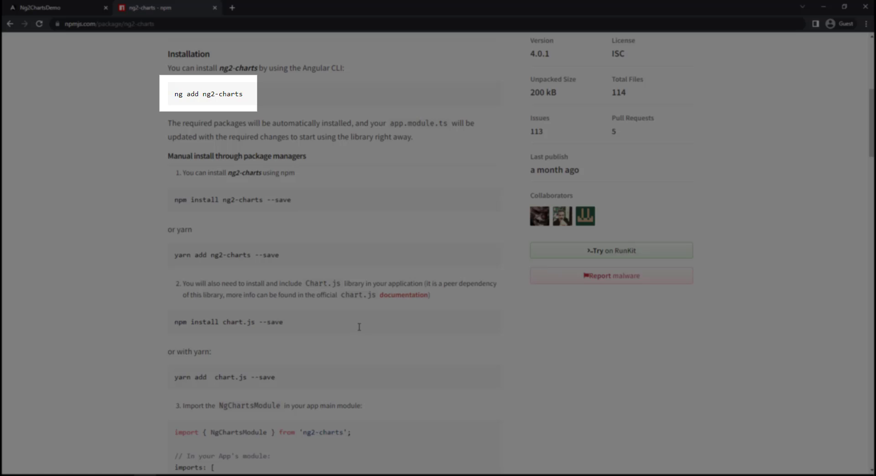
pyautogui.moveTo(292, 312)
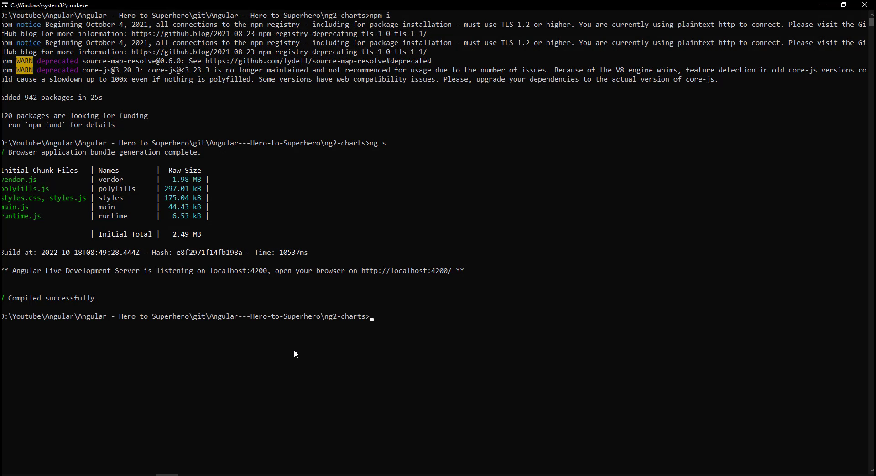
pyautogui.write('npm install ng2-charts@3.1.0')
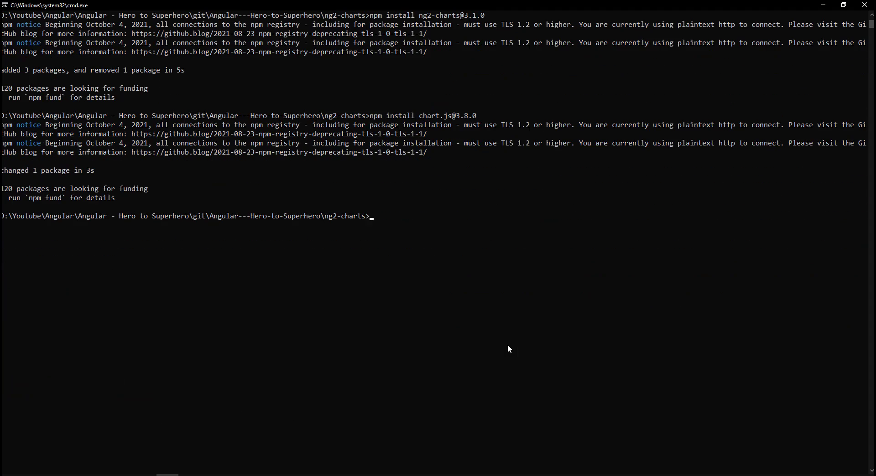
pyautogui.write('ng s')
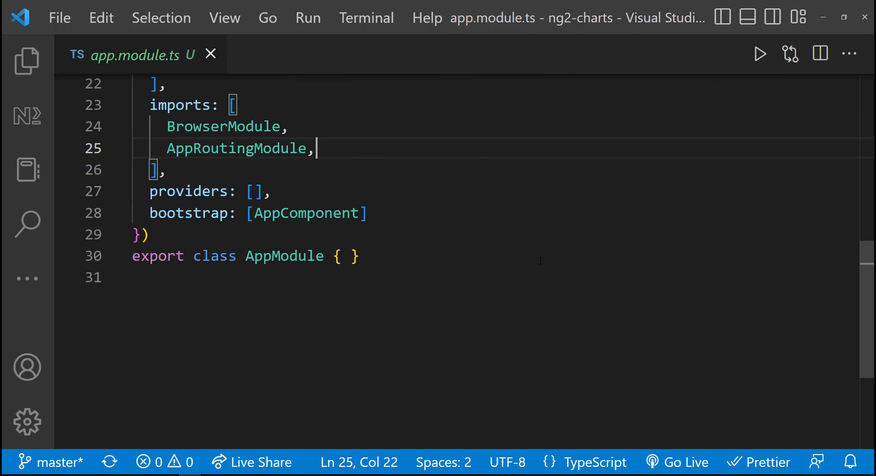
# Add NgChartsModule to the app.module.ts imports and move to line.component.ts.
pyautogui.write("NgChartsModule } from 'ng2-charts';")
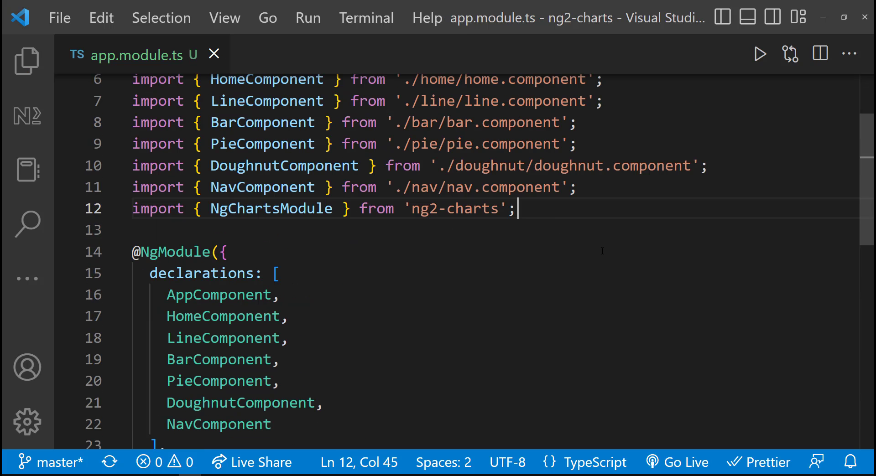
pyautogui.click(26, 60)
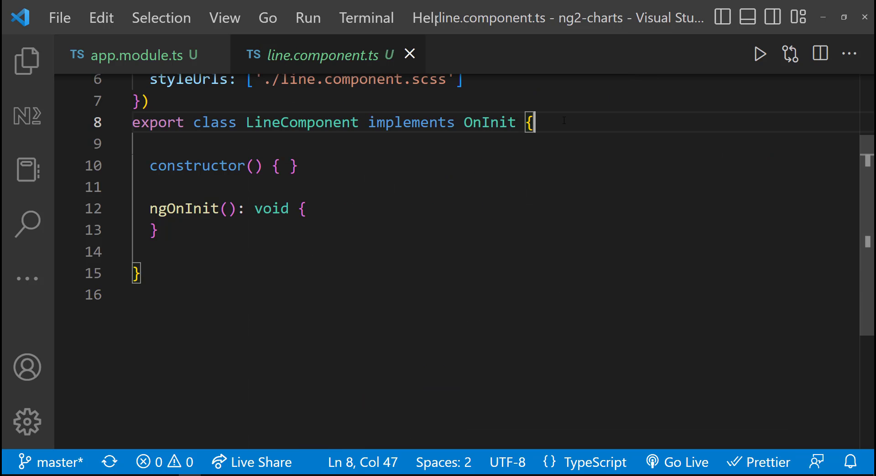
# Define lineChartData with Sun–Sat labels and a Sales Percent dataset [89, 34, 43, 54, 28, ...].
pyautogui.write('lineChartData = {')
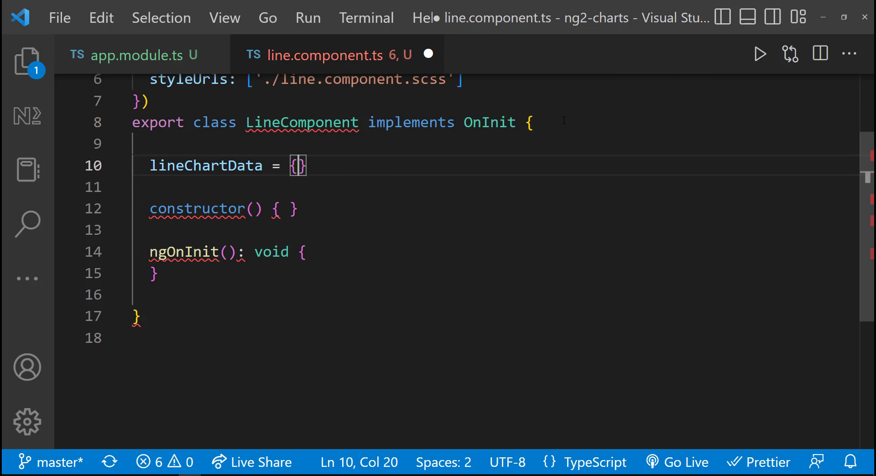
pyautogui.write('labels: ["Sun", ]')
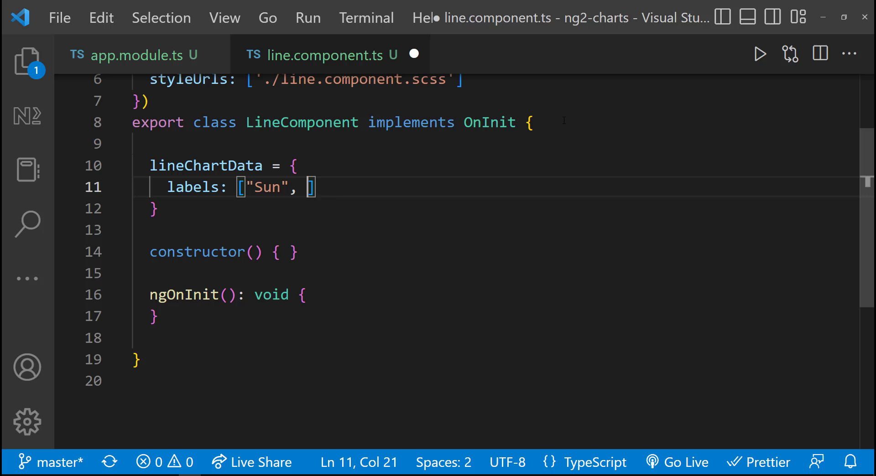
pyautogui.write('"Mon", "Tue", "Wed", "Thu", "Fri"')
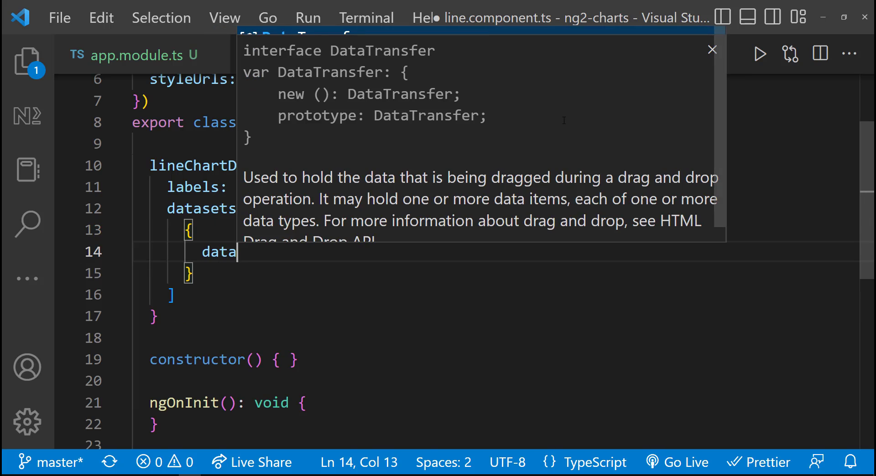
pyautogui.write('[89, 34, 43, 54, 28,')
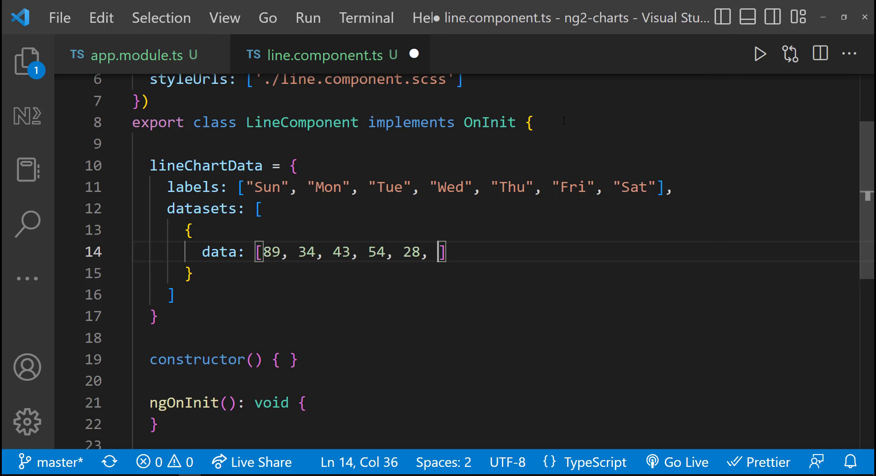
pyautogui.write("label: 'Sales")
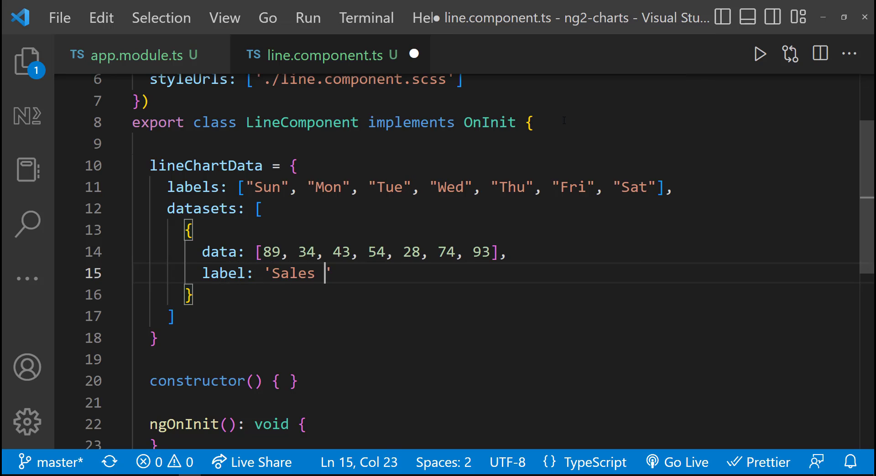
pyautogui.write('Percent')
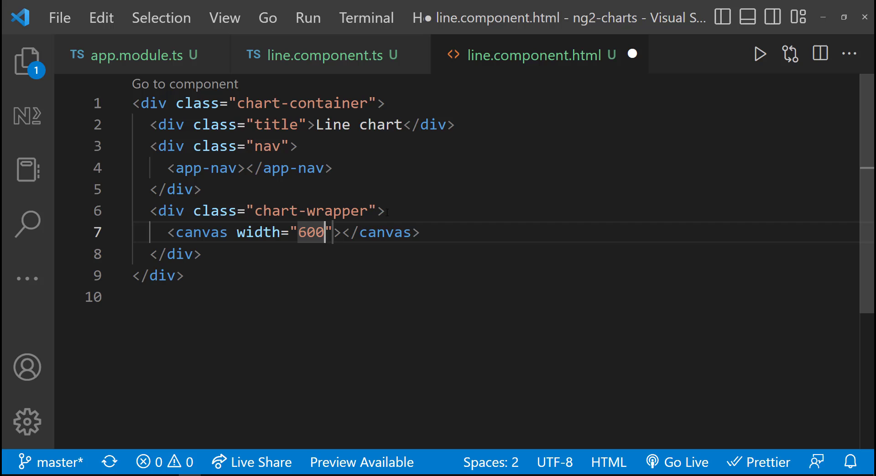
# Make the canvas a 600×400 baseChart of type line bound to [data]="lineChartData".
pyautogui.write('height="400"')
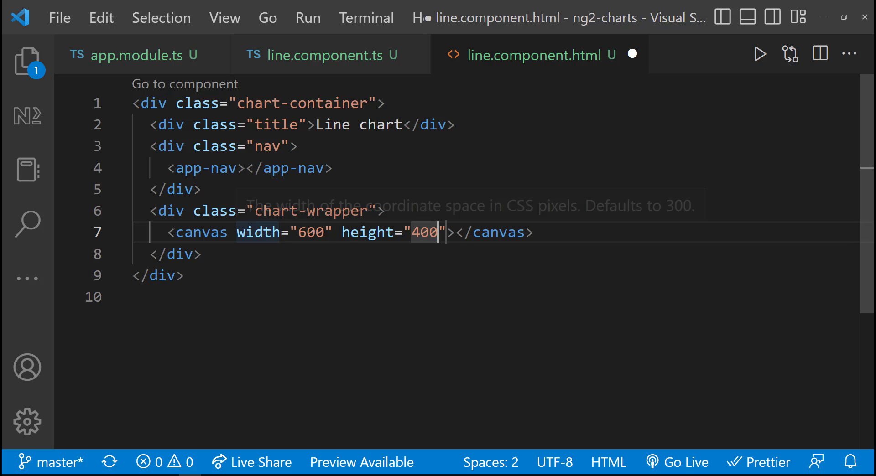
pyautogui.write('baseChar')
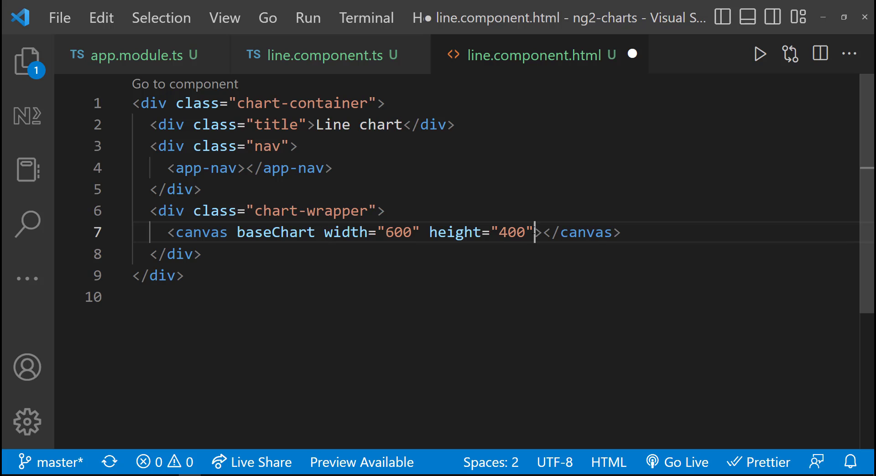
pyautogui.write('type=""')
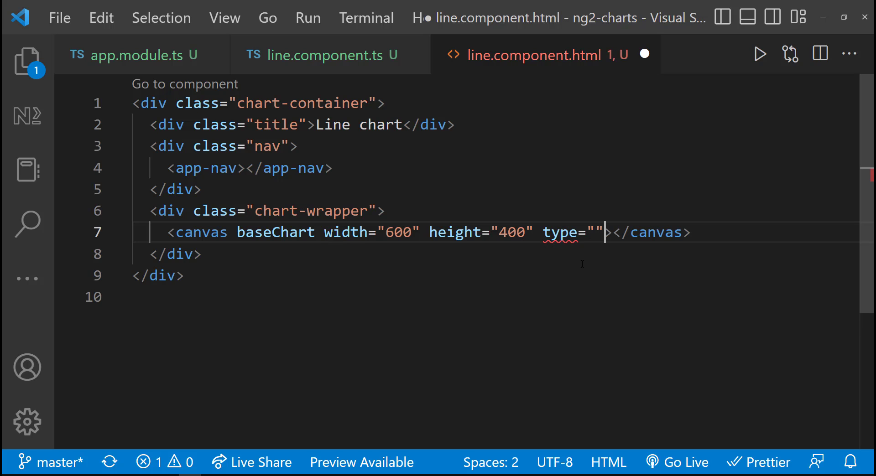
pyautogui.write('line')
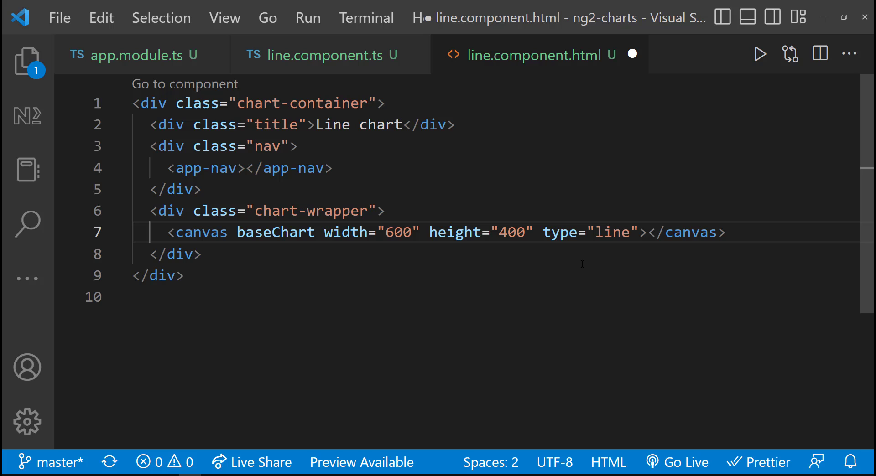
pyautogui.write('[data')
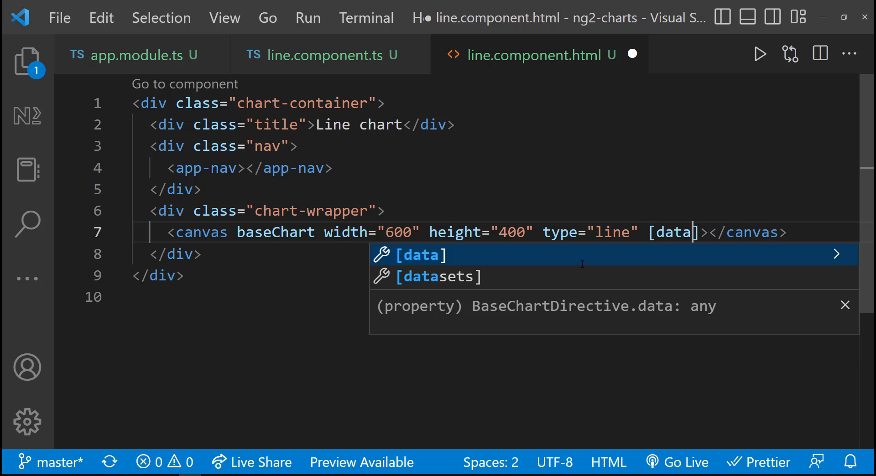
pyautogui.write('="lineChartData"')
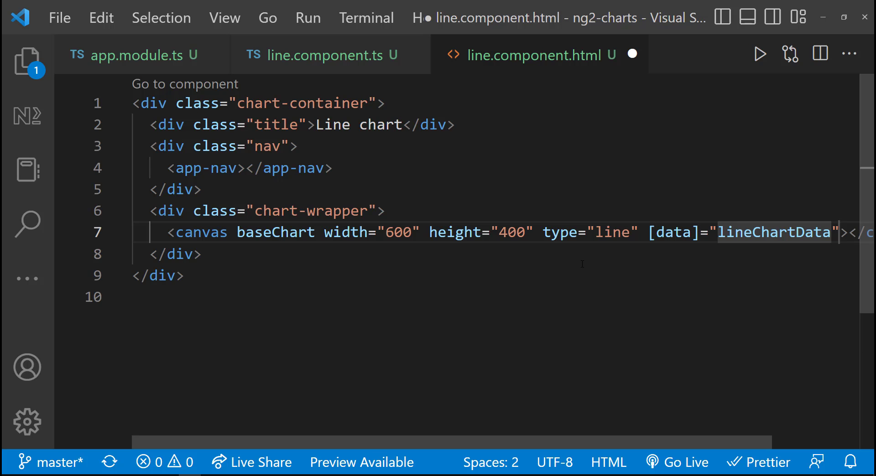
pyautogui.rightClick(581, 264)
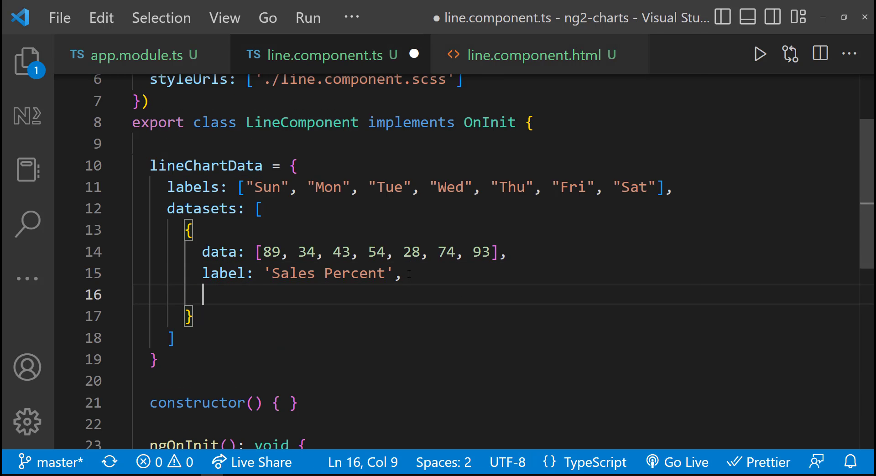
# Add fill: true to the Sales Percent dataset so the line chart renders filled.
pyautogui.write('fill: true')
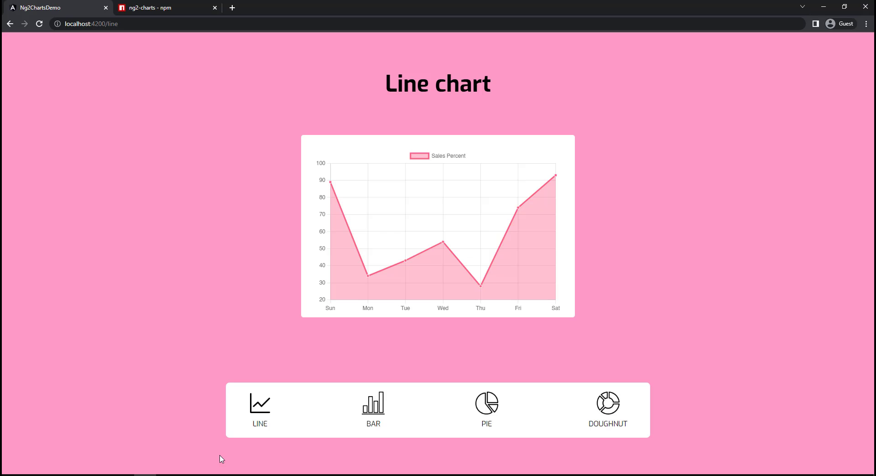
pyautogui.moveTo(702, 296)
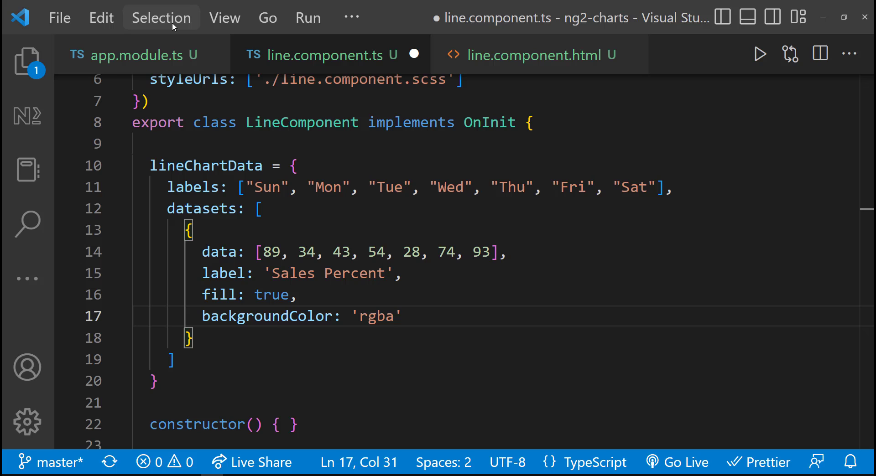
# Give the dataset backgroundColor rgba(255, 255, 0, 0.3), borderColor 'black' and tension 0.5.
pyautogui.write('(255, 255, 0, 0.3')
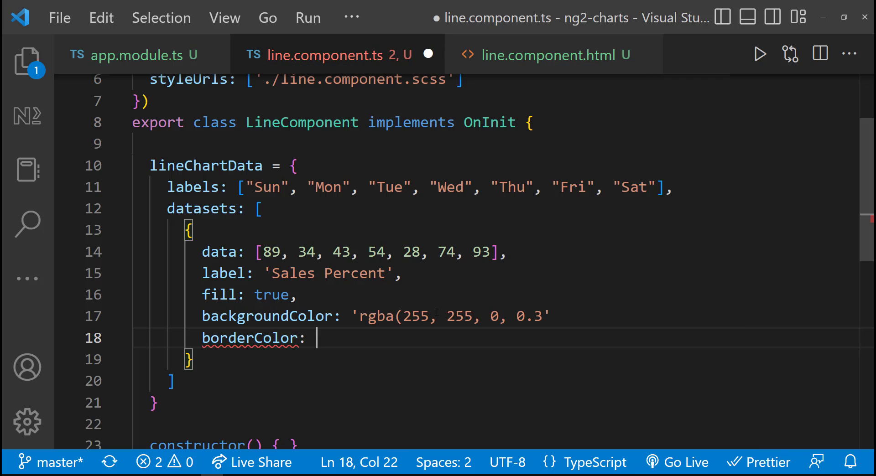
pyautogui.write("'black',")
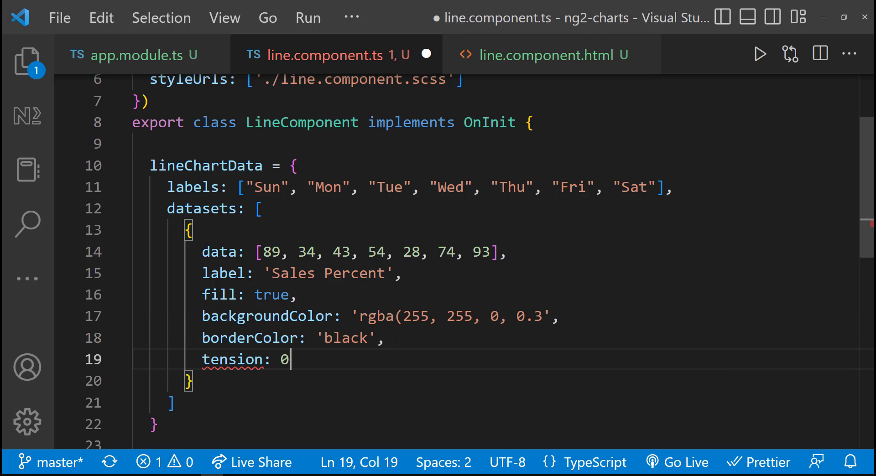
pyautogui.write('.5')
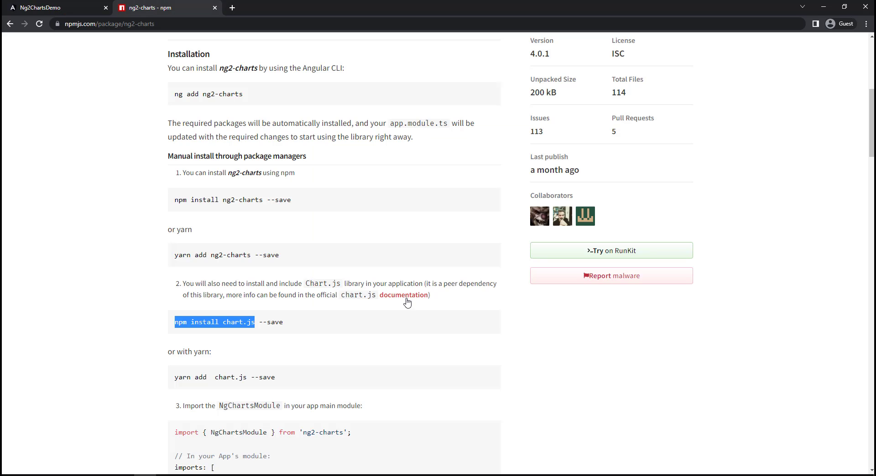
# Review the Line Chart dataset properties table in the Chart.js documentation, then return to the editor.
pyautogui.click(403, 295)
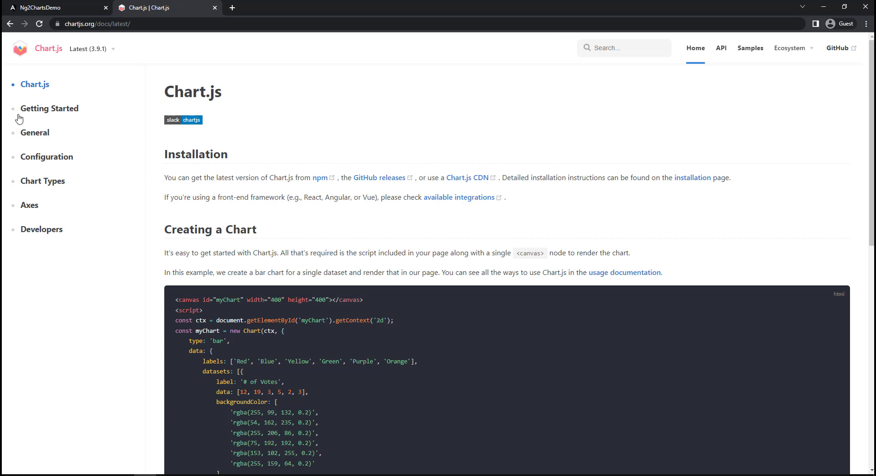
pyautogui.click(41, 256)
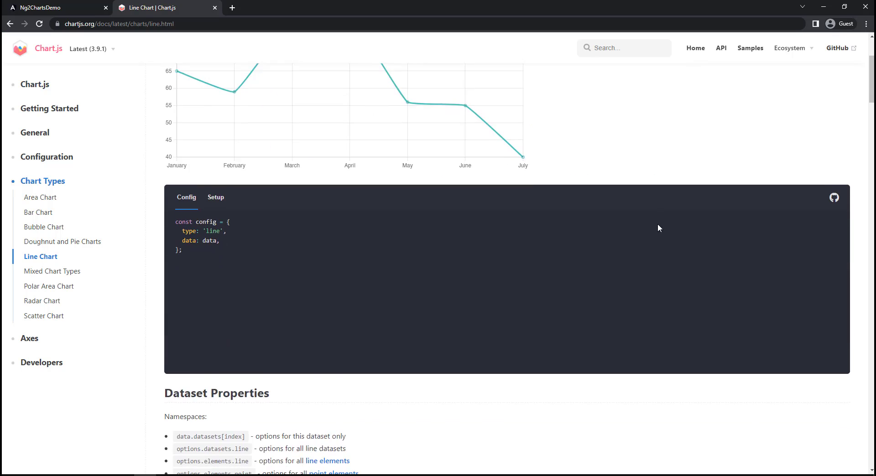
pyautogui.scroll(-3)
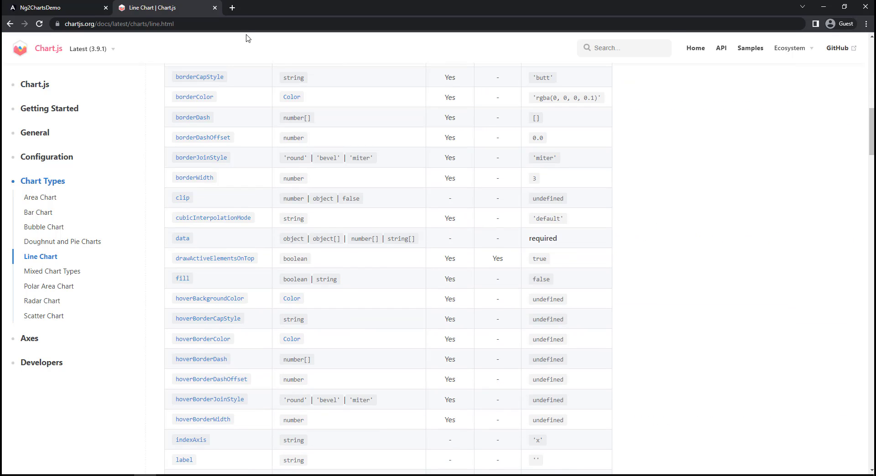
pyautogui.click(56, 7)
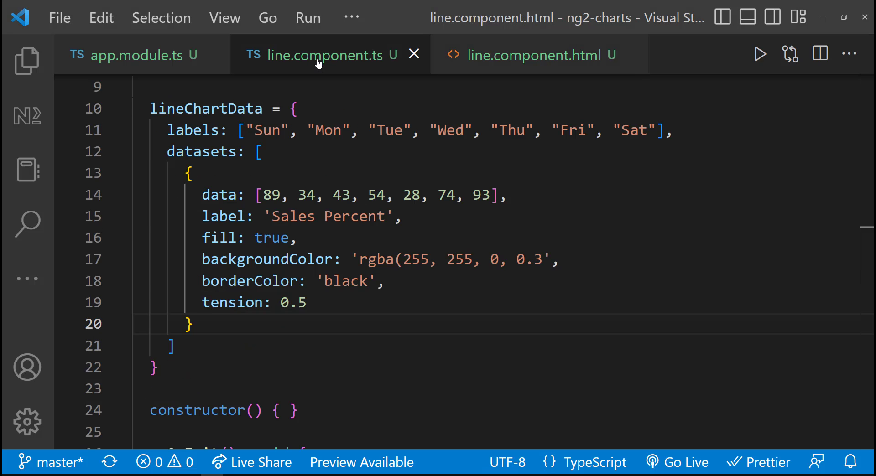
# Give bar.component.html a canvas of type bar bound to [data]="barChartData", copied from the line template.
pyautogui.click(170, 345)
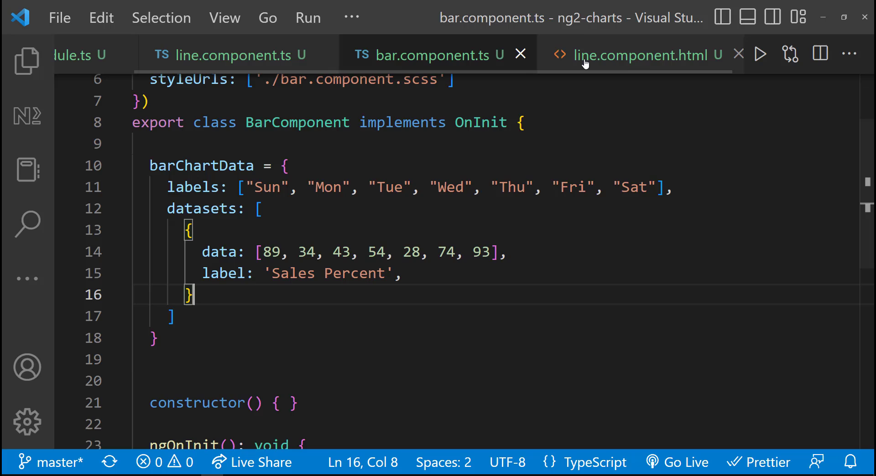
pyautogui.click(643, 54)
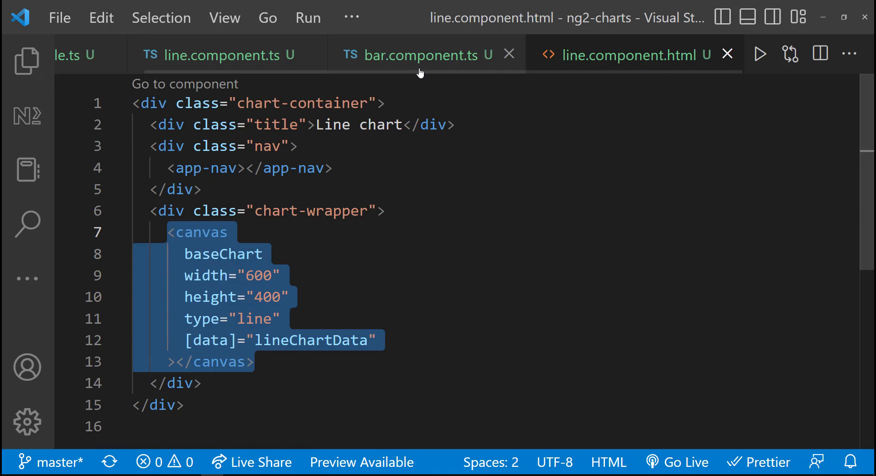
pyautogui.click(26, 60)
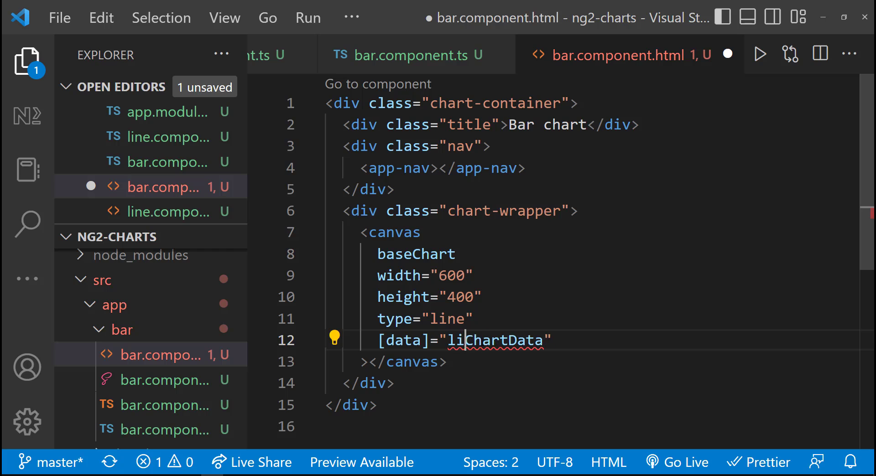
pyautogui.write('bar')
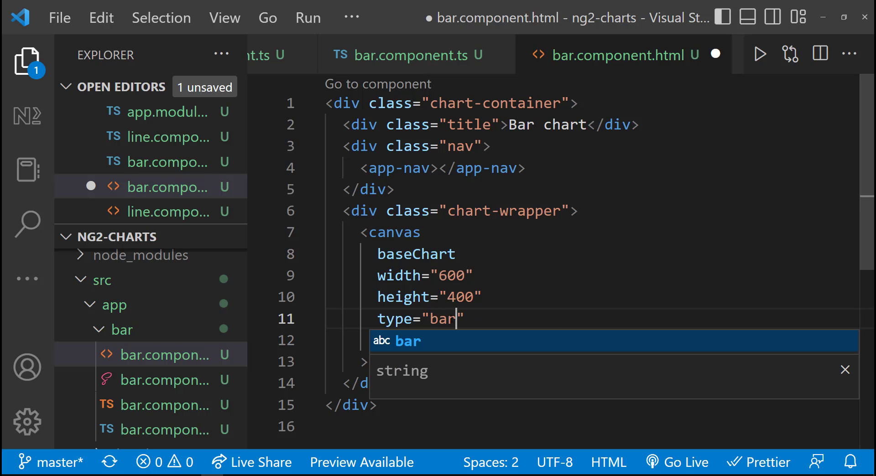
pyautogui.write('[data]="barChartData"')
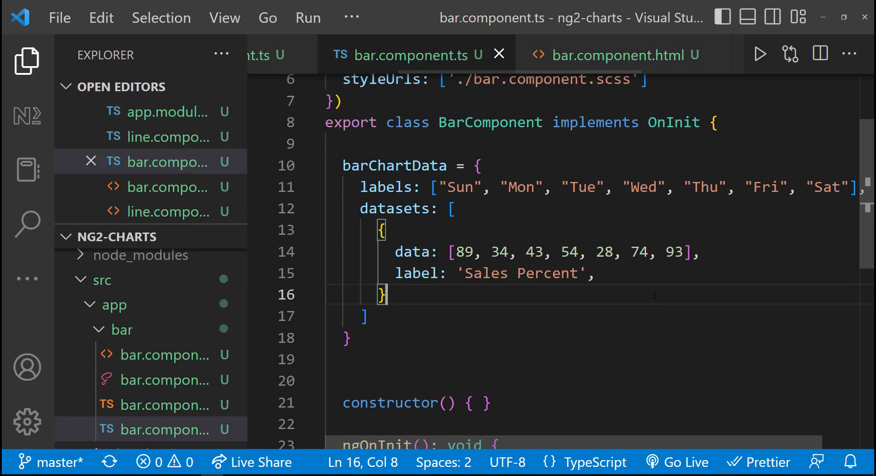
# Colour the bar dataset with backgroundColor '#f88406' in bar.component.ts.
pyautogui.write('backgr')
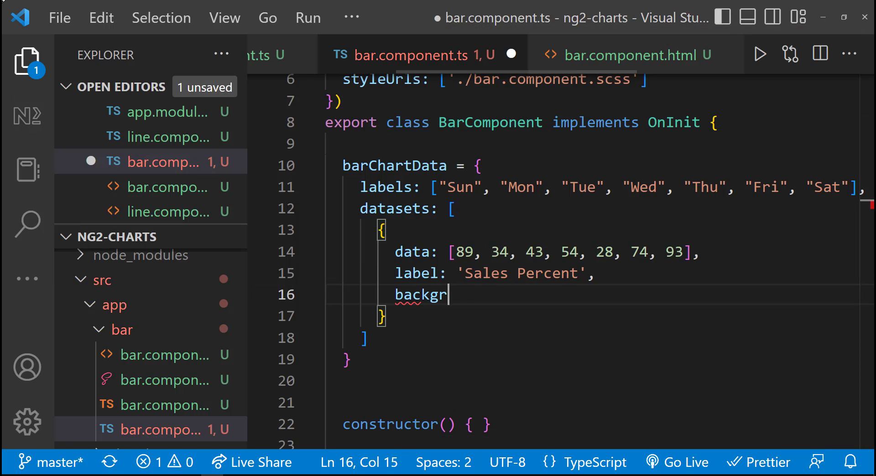
pyautogui.write("oundColor: '#f")
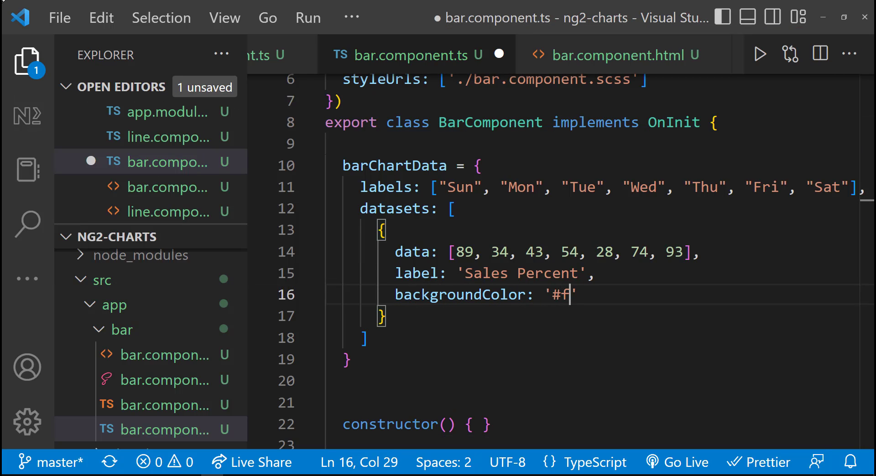
pyautogui.write('88406')
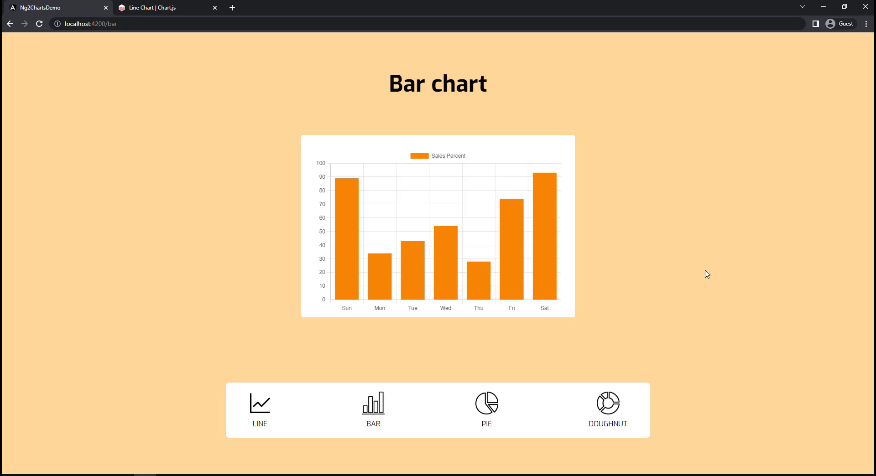
pyautogui.moveTo(223, 3)
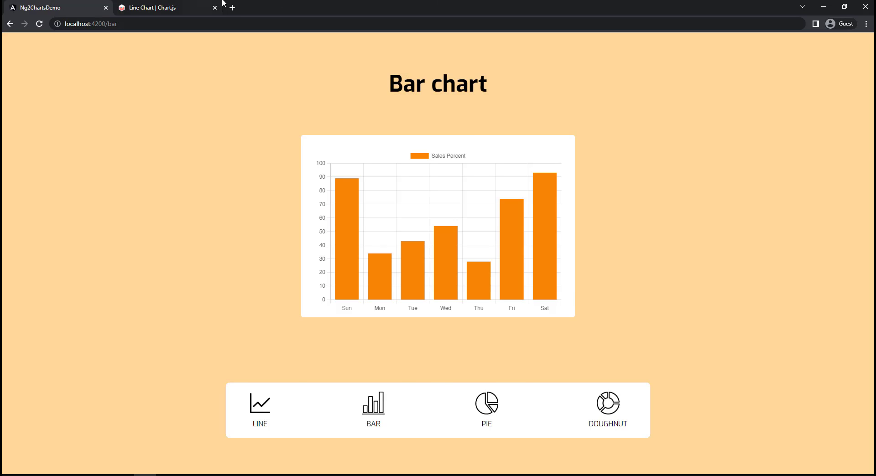
# Check the Chart.js Bar Chart dataset docs, then reload the demo app's orange bar chart page.
pyautogui.click(163, 7)
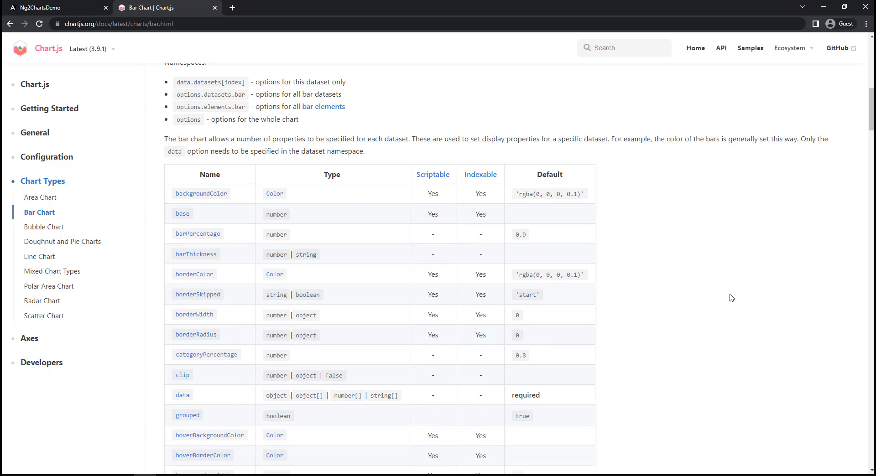
pyautogui.click(56, 8)
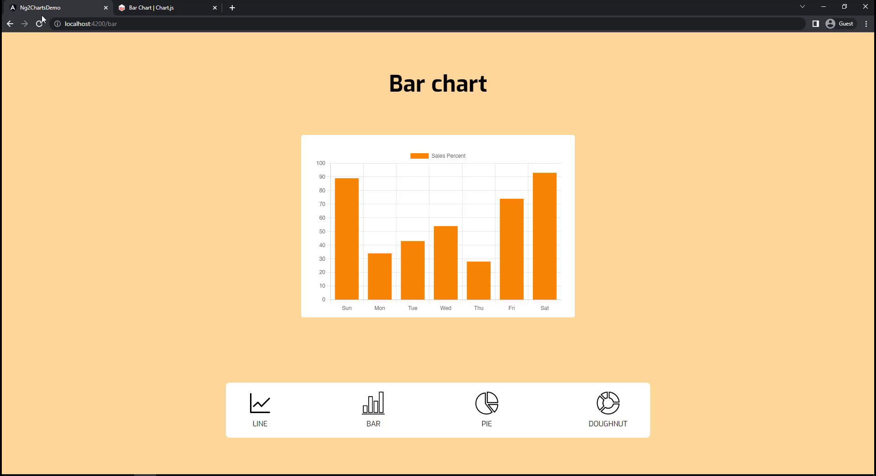
pyautogui.press('alt+tab')
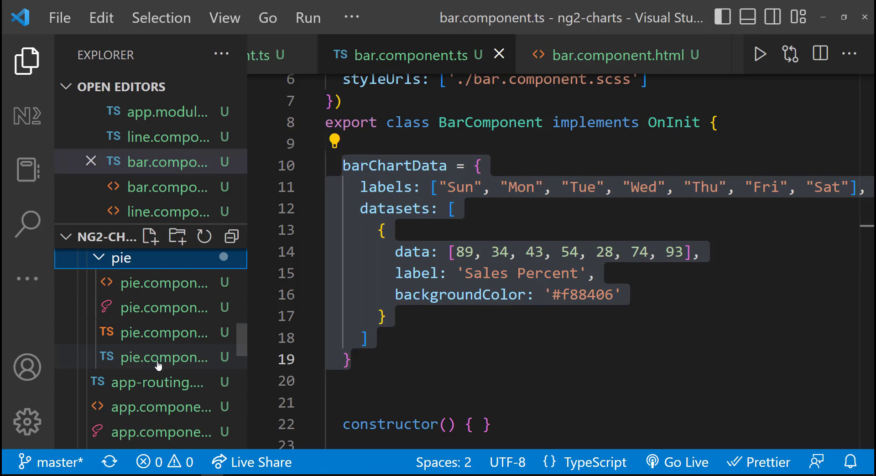
# Add pieChartData and pieChartOption = { responsive: false } to pie.component.ts.
pyautogui.click(163, 358)
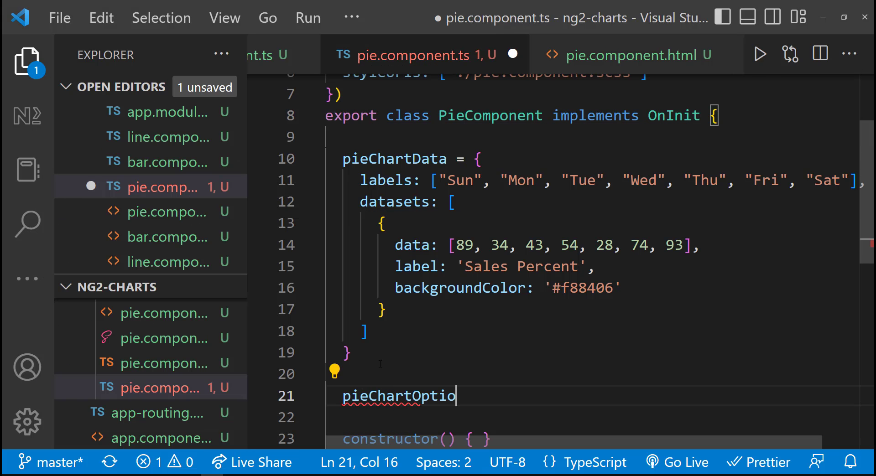
pyautogui.write('responsive: false')
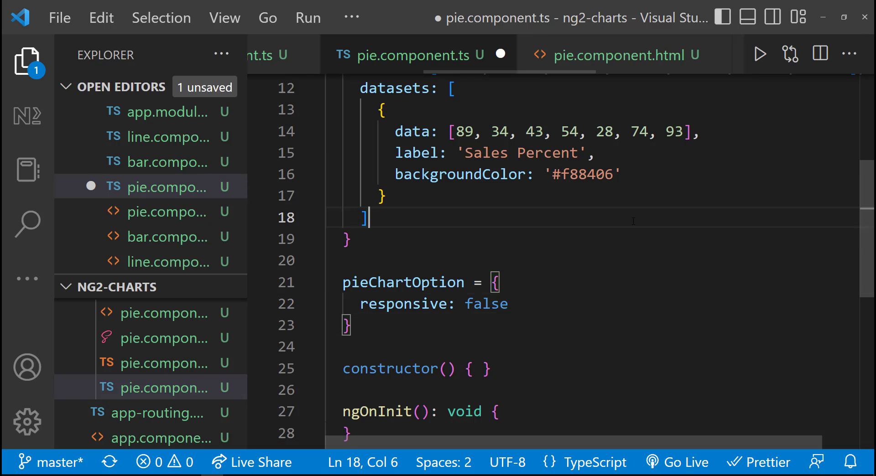
# Bind the pie canvas in pie.component.html with [options]="pieChartOption".
pyautogui.click(614, 55)
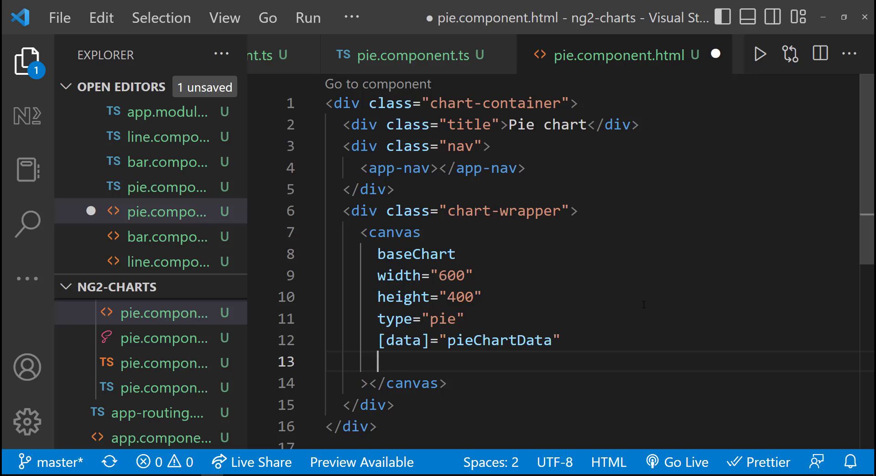
pyautogui.write('[options]=""')
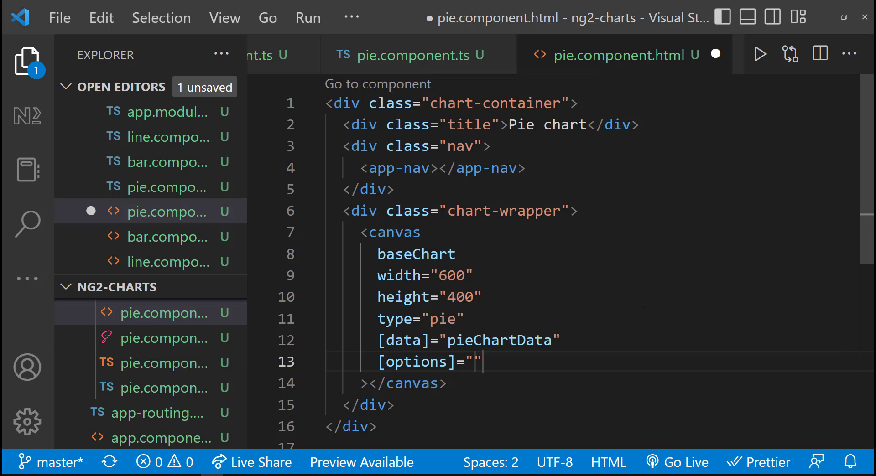
pyautogui.write('pieChartOption')
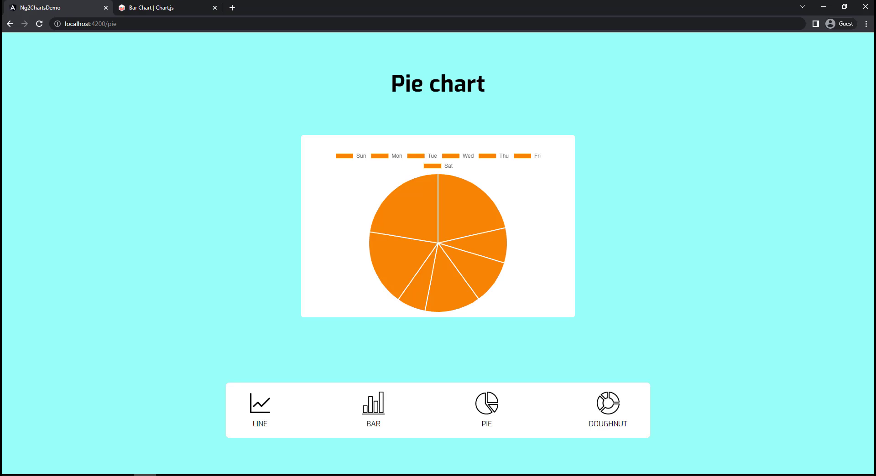
pyautogui.moveTo(622, 290)
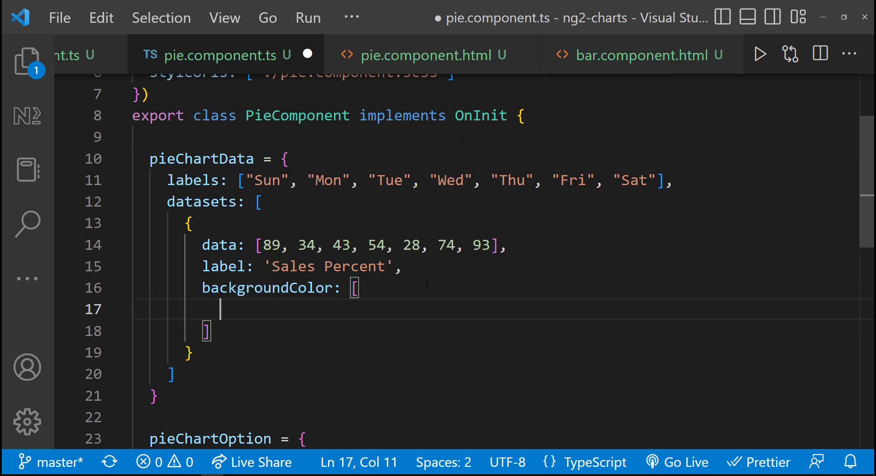
# Change the pie dataset's backgroundColor to an array of translucent rgba colours and save.
pyautogui.write("'rgba(255'")
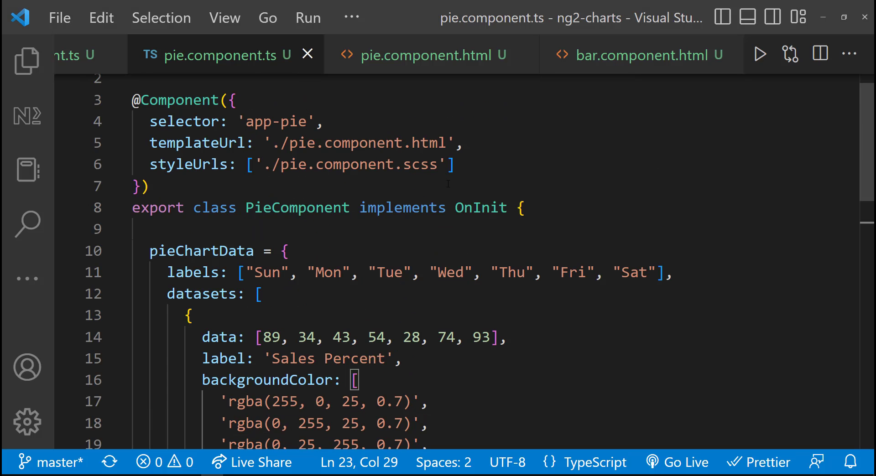
# Rename to doughnutChartData/doughnutChartOption with type="doughnut" and cutout, then view the bar chart page.
pyautogui.scroll(-3)
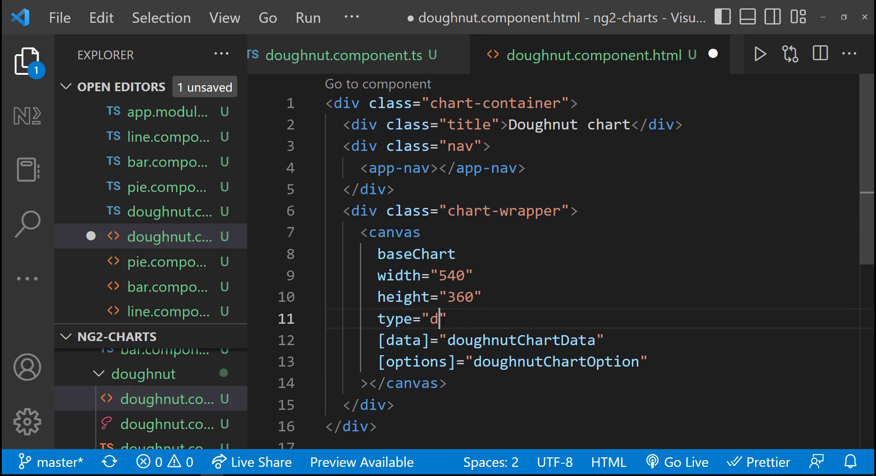
pyautogui.write('oughnut')
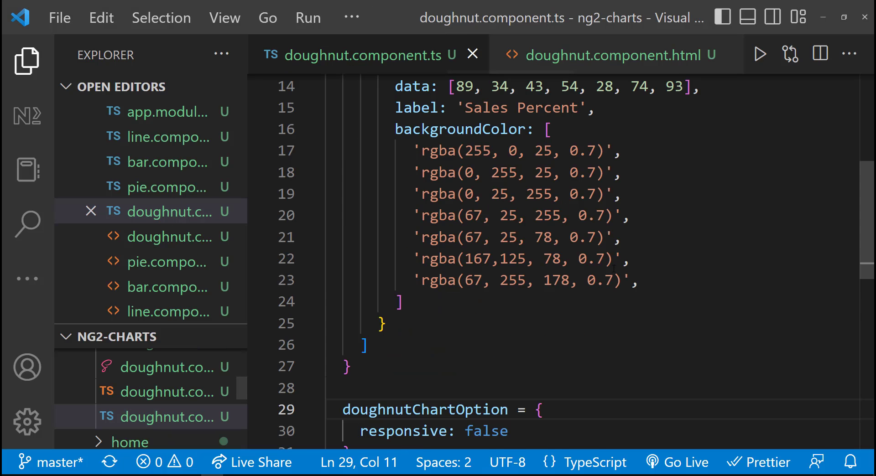
pyautogui.write('cutou')
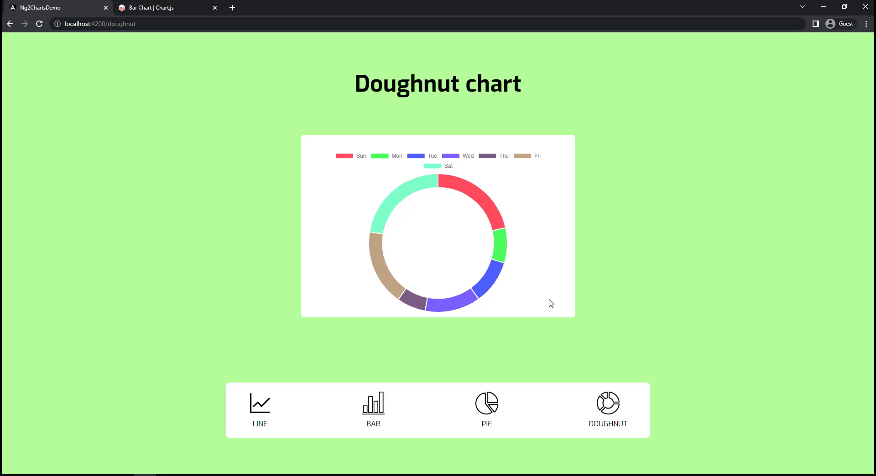
pyautogui.click(373, 408)
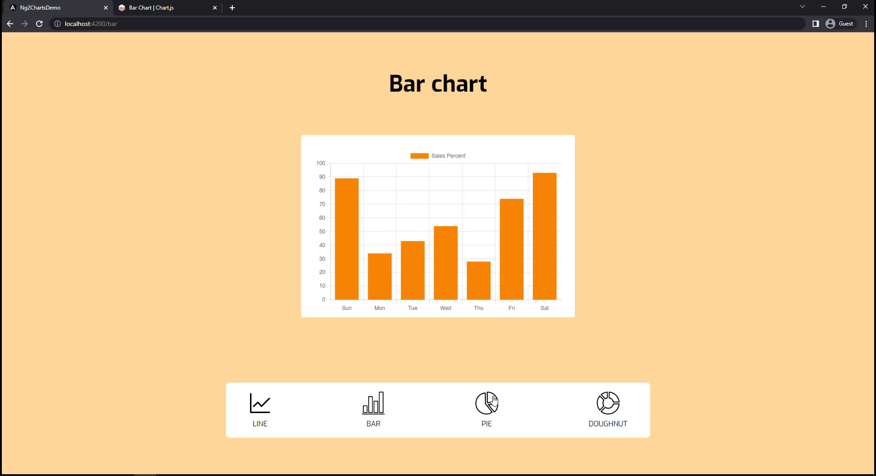